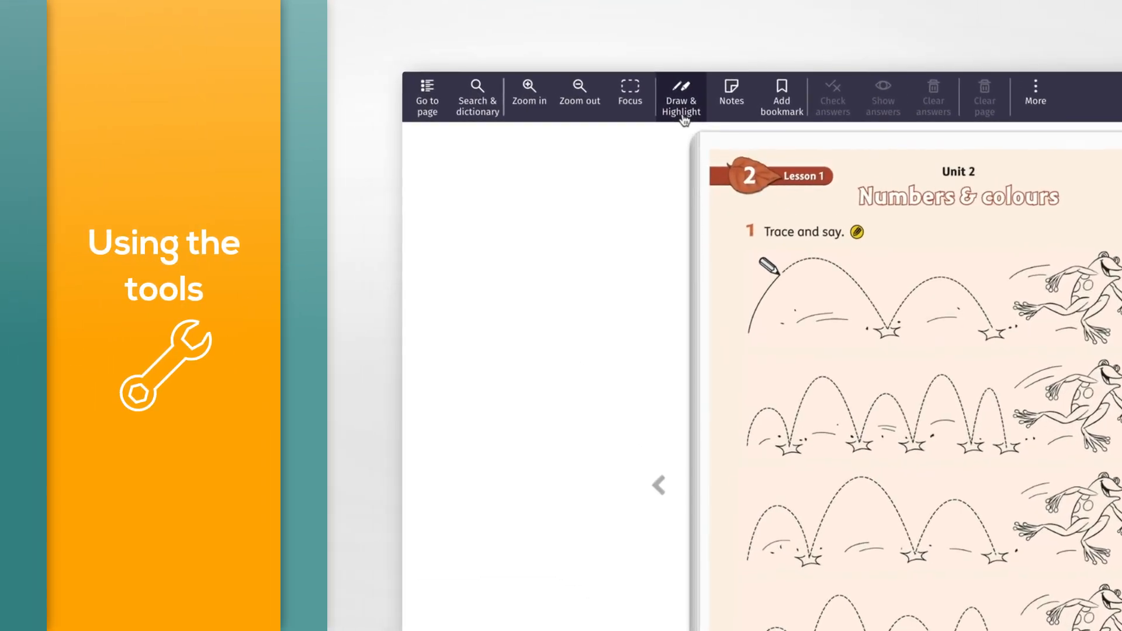
# Step: Open the Draw & Highlight tools and choose red as the pen colour
pyautogui.click(681, 97)
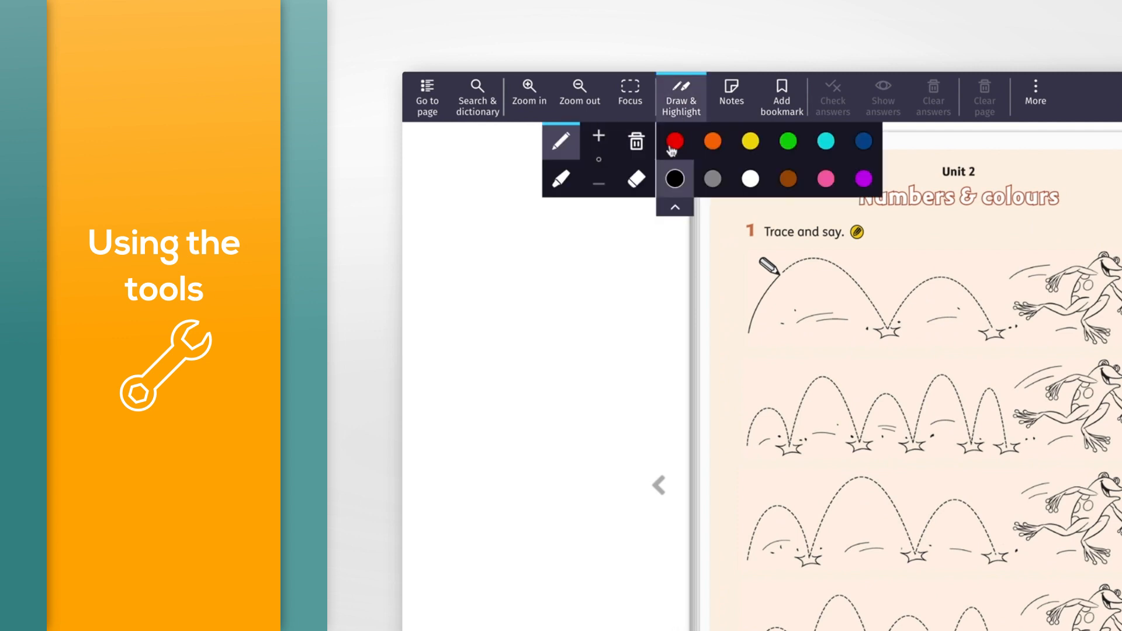
pyautogui.click(675, 141)
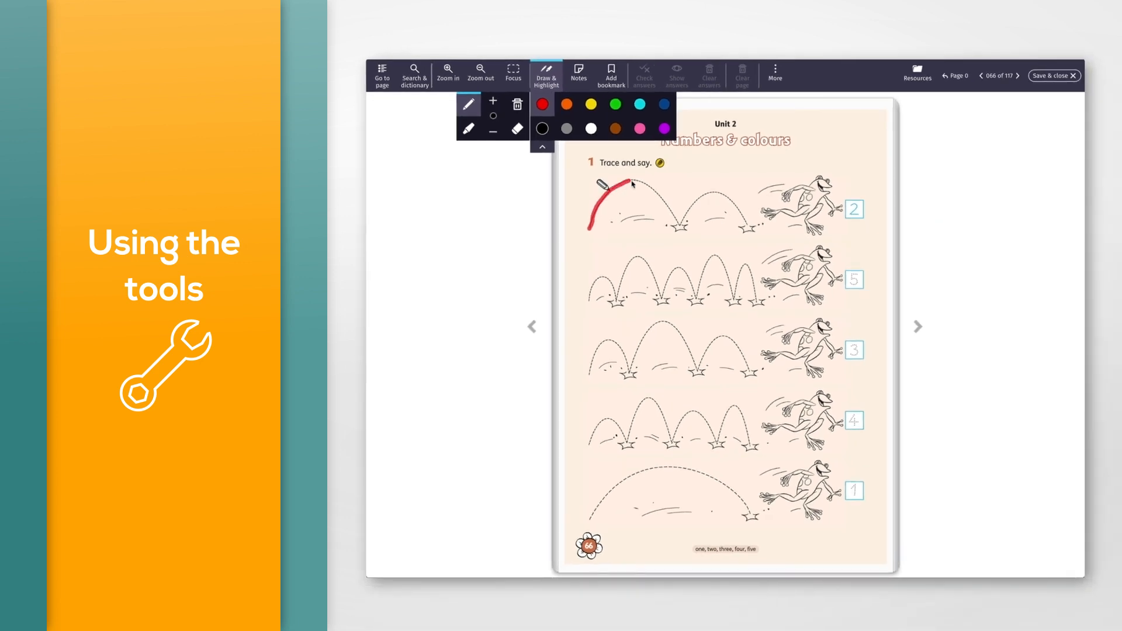
# Step: Trace the first two dotted jump arcs in red, then close the drawing tools
pyautogui.moveTo(637, 183); pyautogui.dragTo(676, 225)
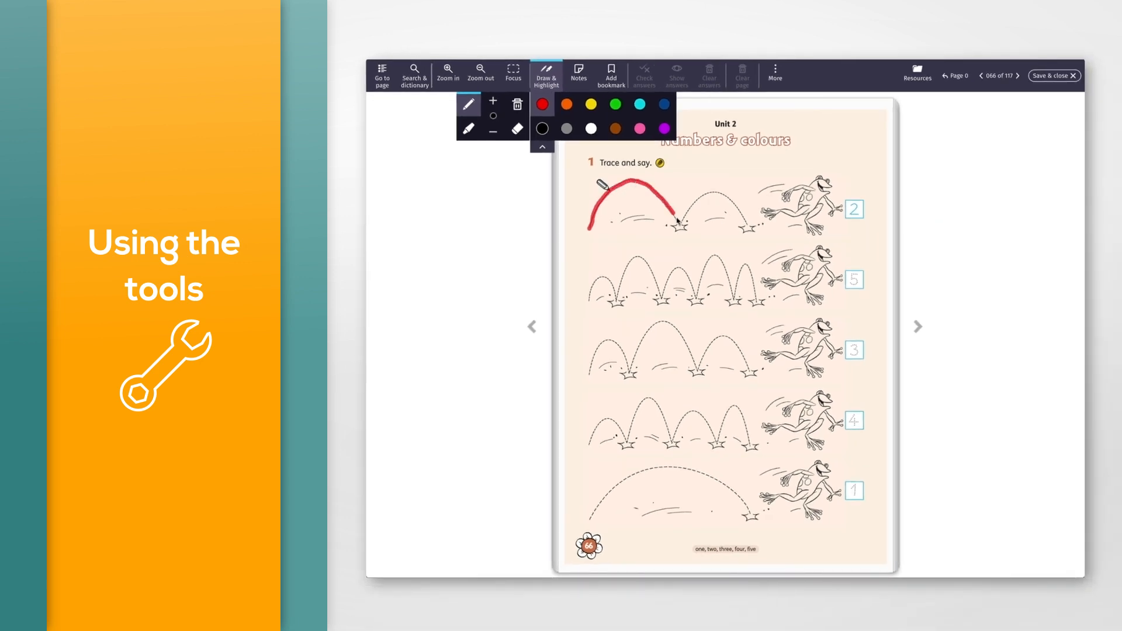
pyautogui.moveTo(676, 225); pyautogui.dragTo(727, 200)
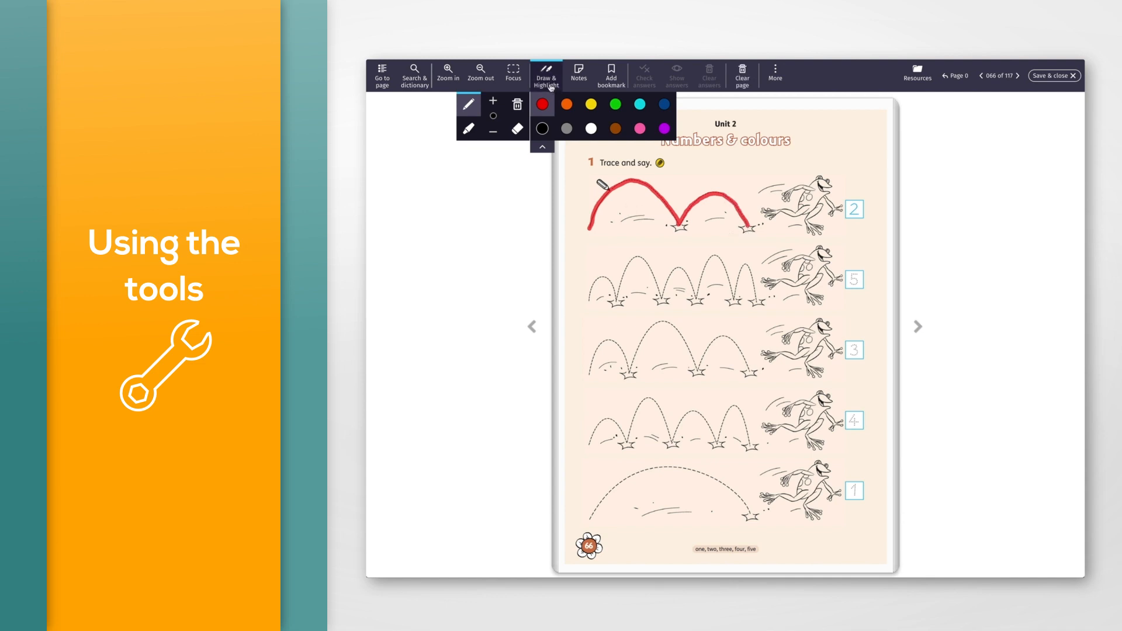
pyautogui.click(546, 75)
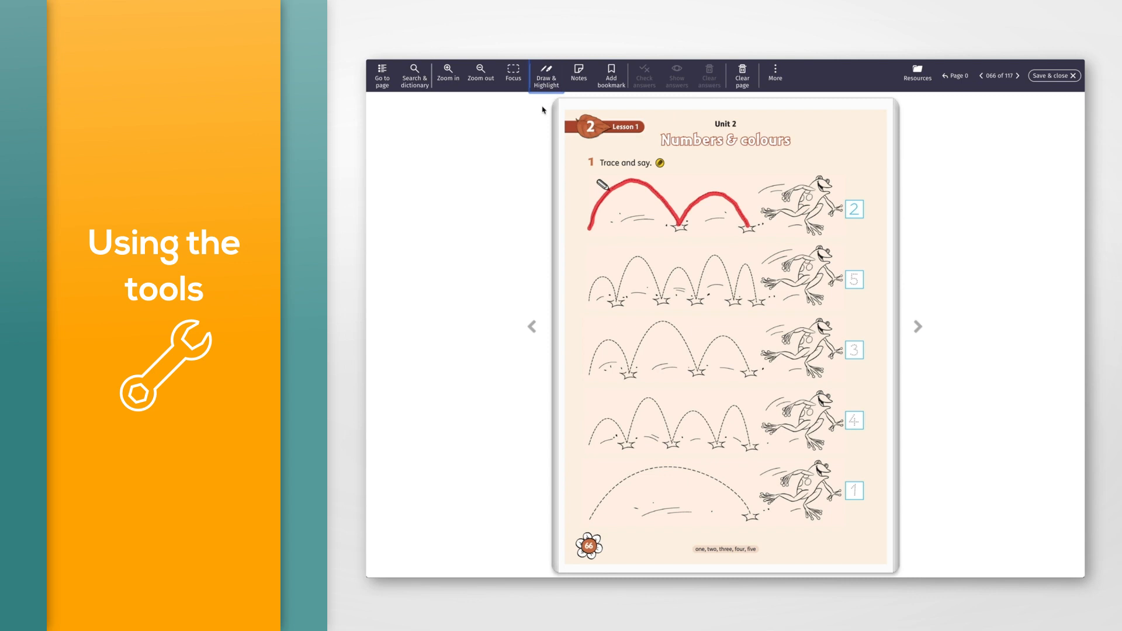
# Step: Reopen Draw & Highlight and erase all red tracing from the page
pyautogui.click(546, 76)
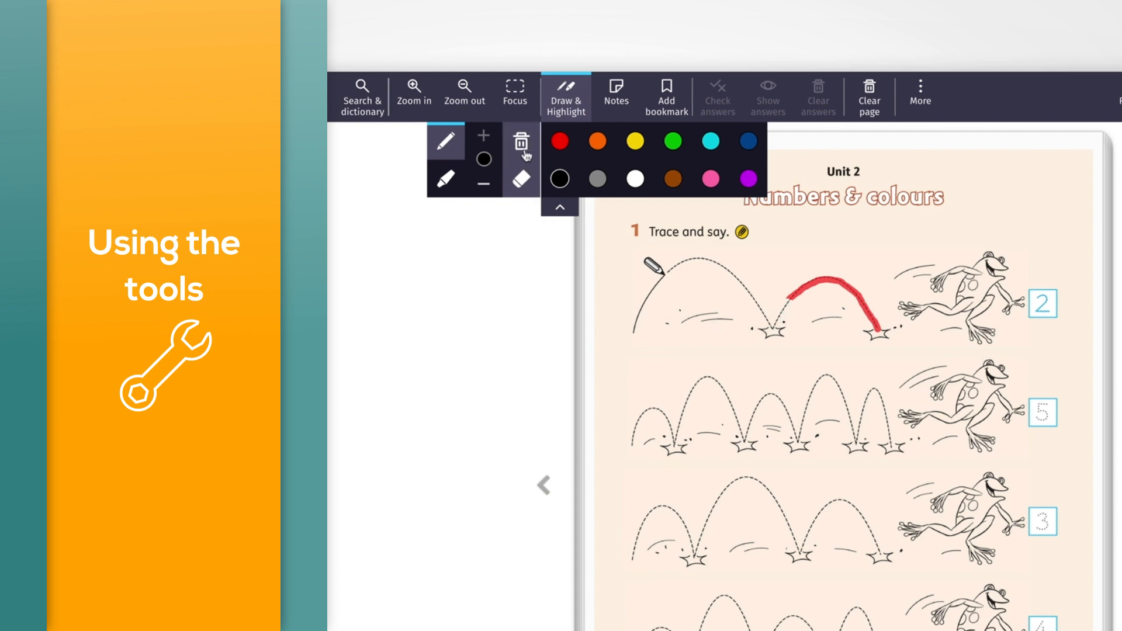
pyautogui.moveTo(520, 143)
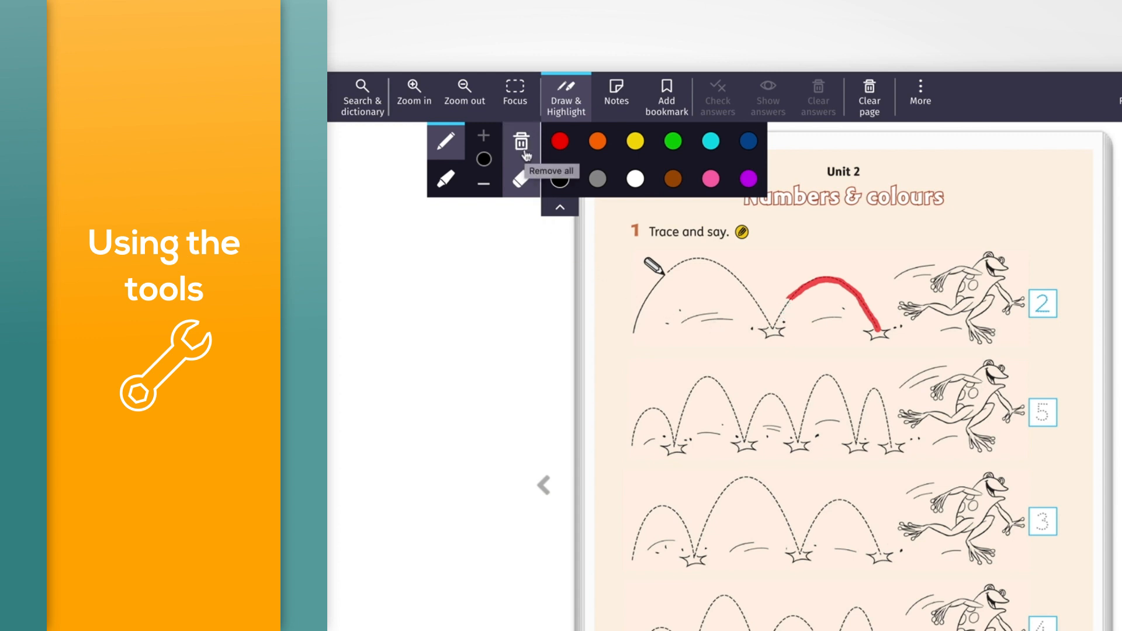
pyautogui.click(522, 141)
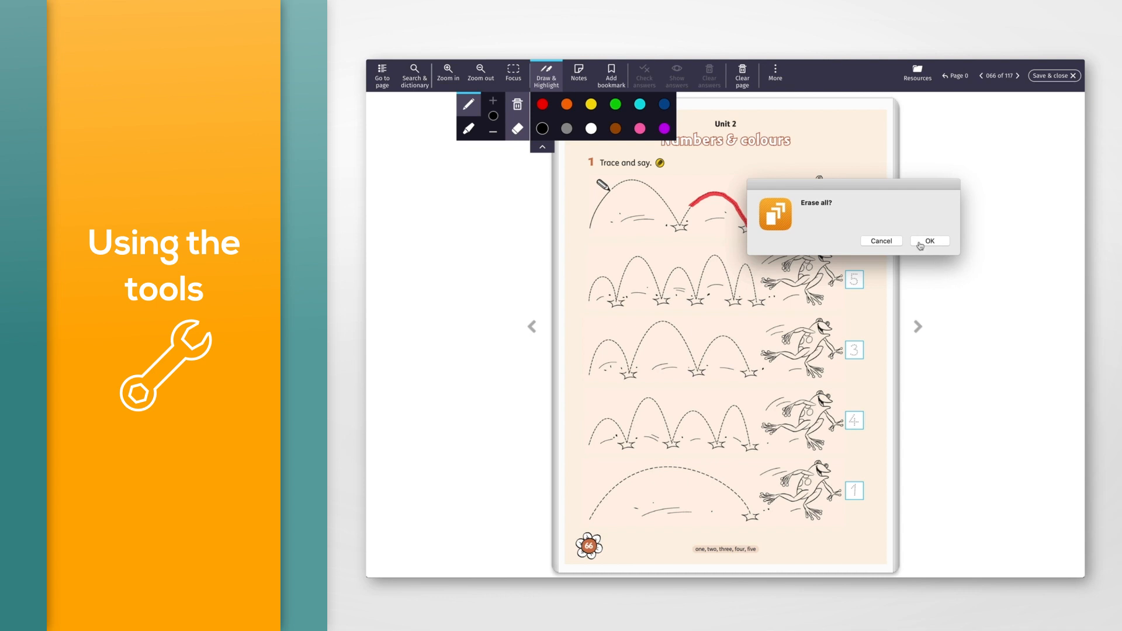
pyautogui.click(929, 241)
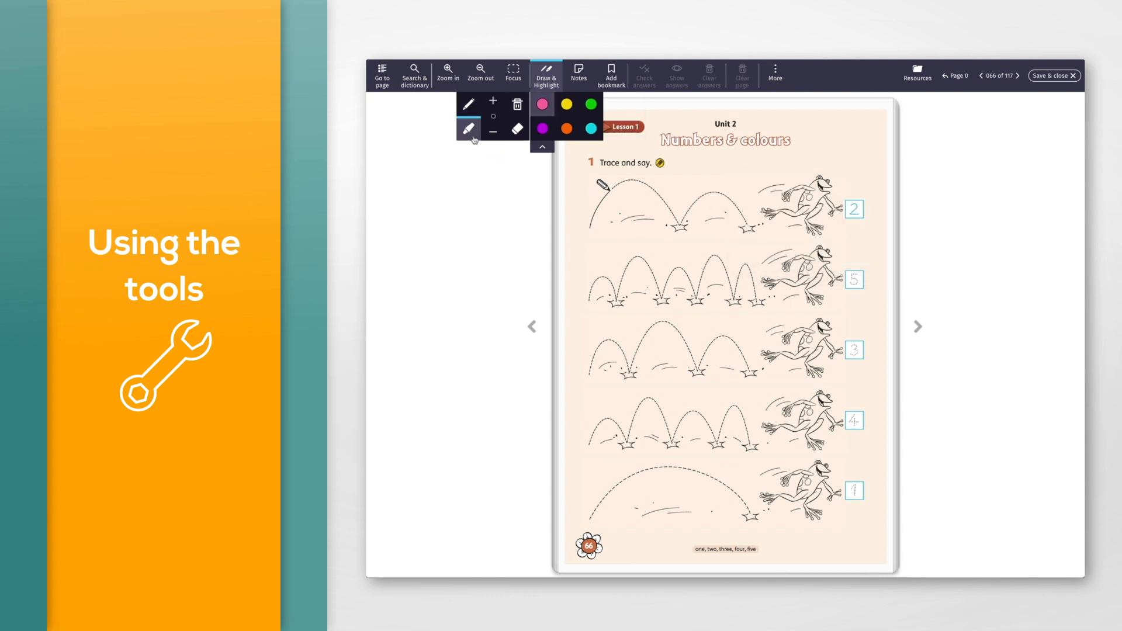
pyautogui.moveTo(469, 128)
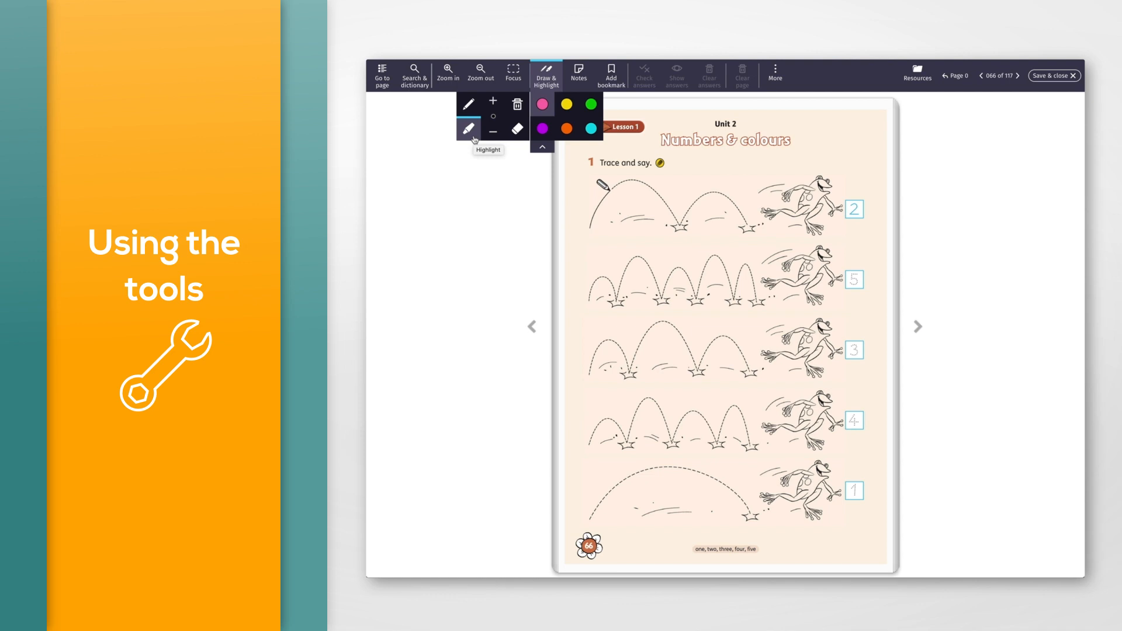